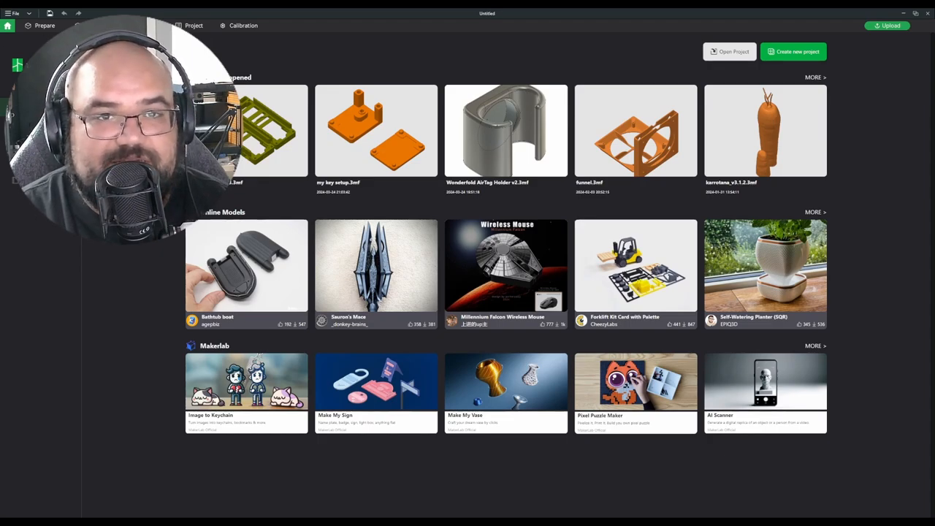
Load the dog tag project onto the build plate in the Prepare view
click(44, 26)
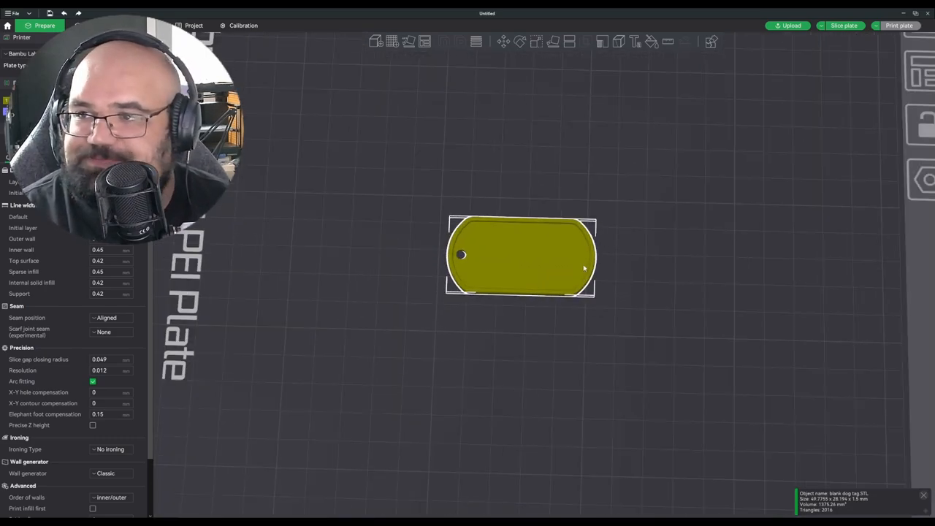
mouse_move(645, 76)
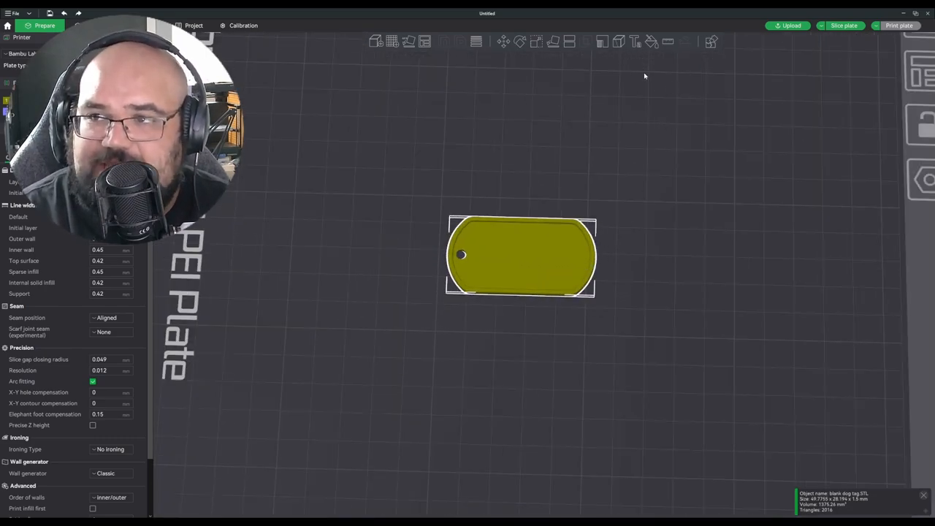
mouse_move(634, 41)
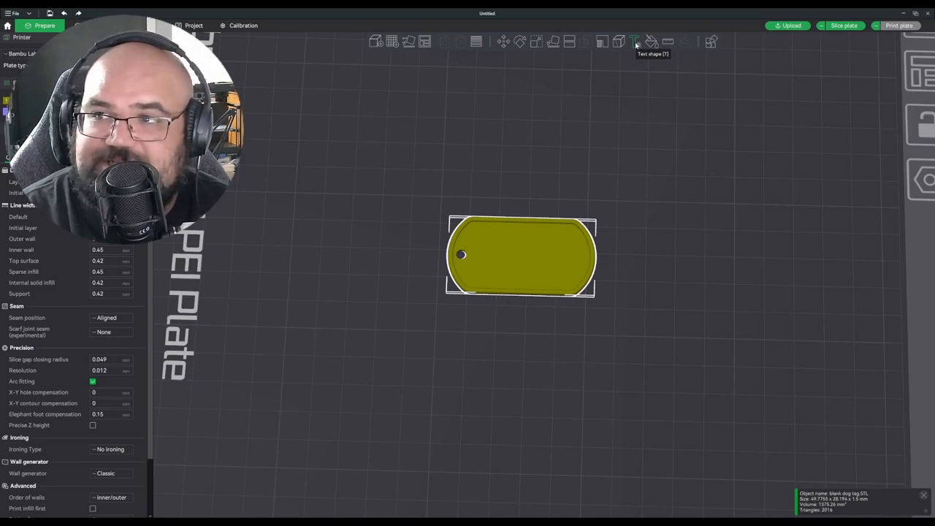
Add embossed text K8ARH on the tag using a font chosen from the Font list
click(634, 41)
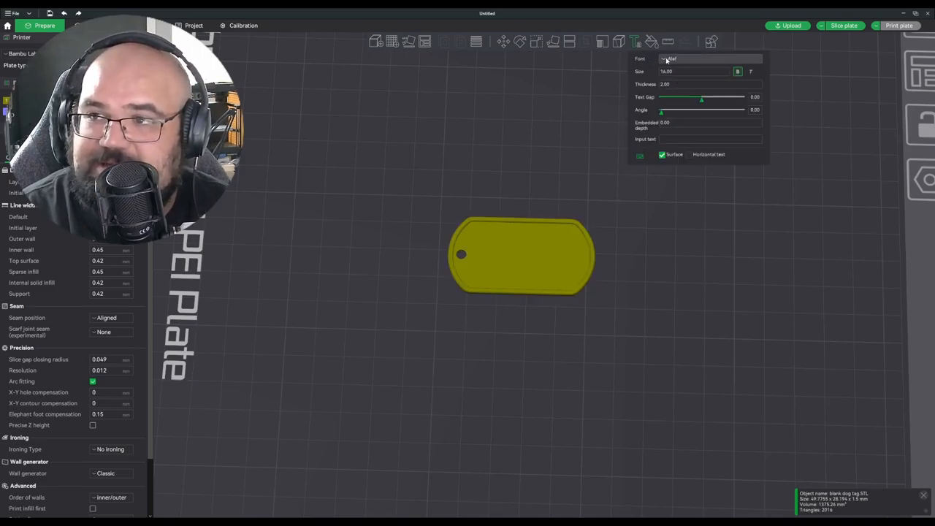
click(669, 58)
text(k)
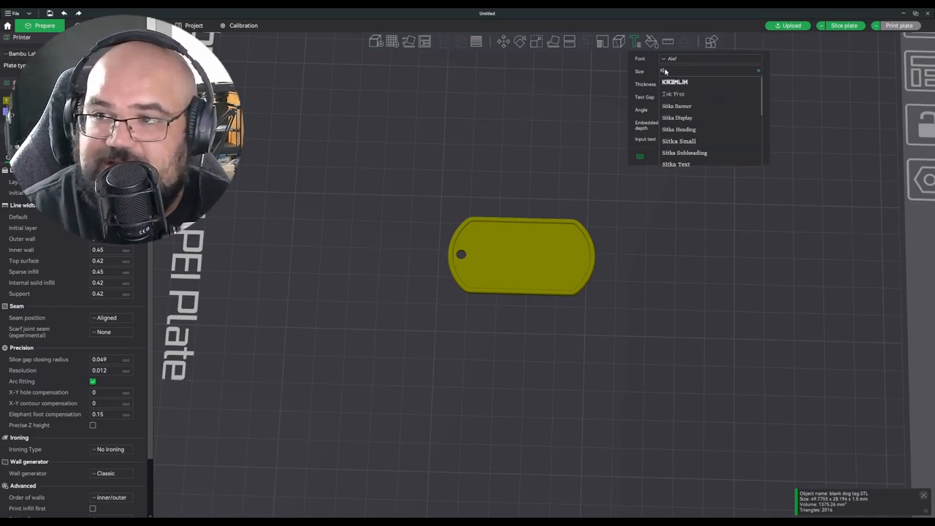
click(674, 82)
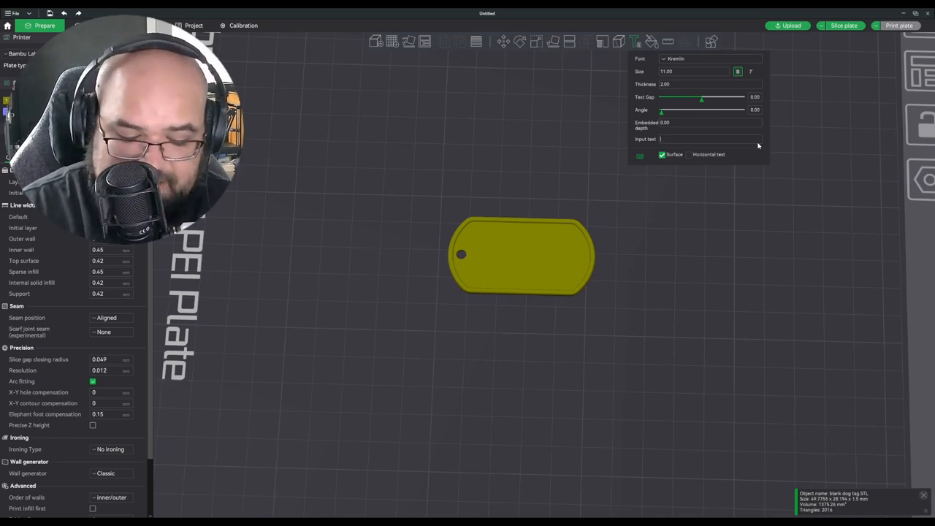
text(K8ARH)
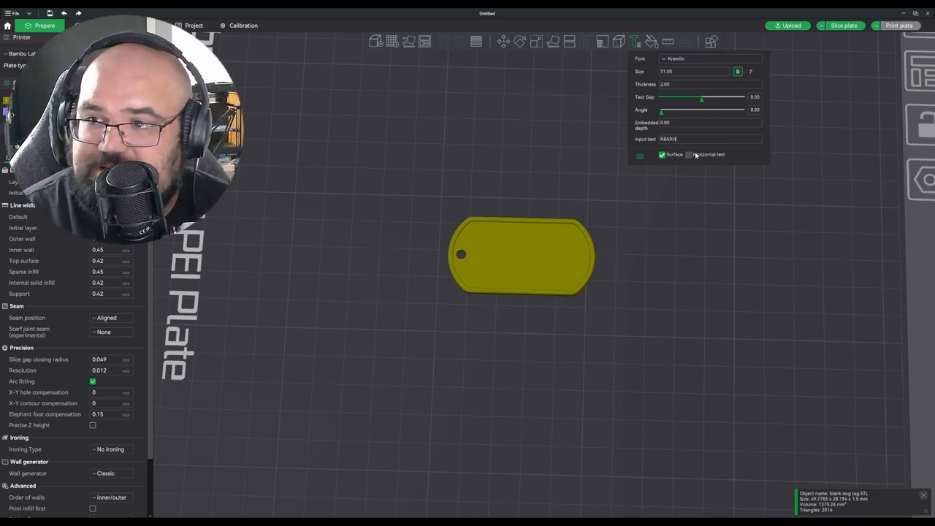
click(690, 155)
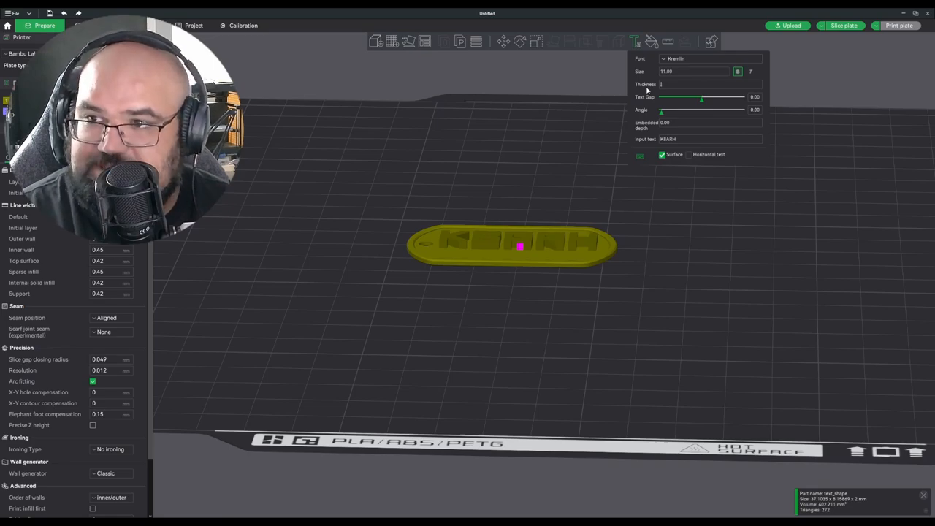
Set the text thickness to .75, then remove the text part and start a new one
text(.75)
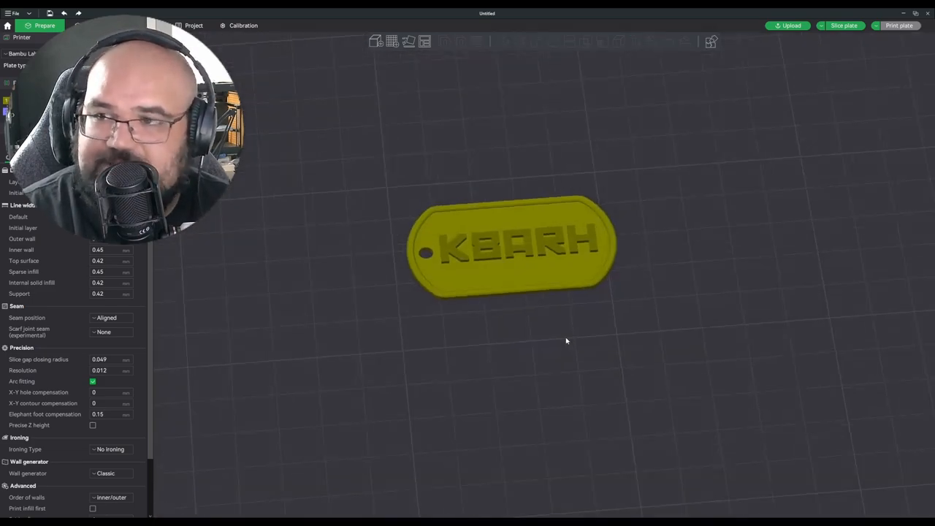
click(511, 248)
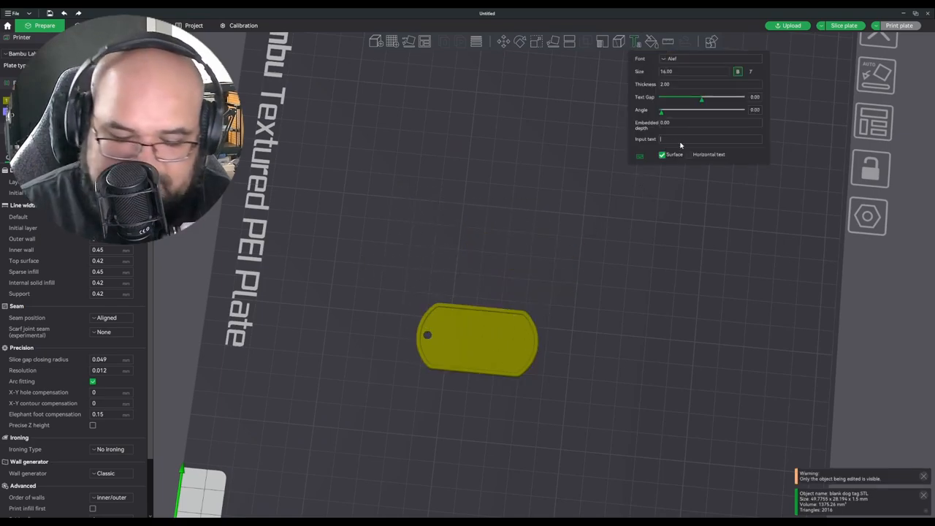
Enter the call sign, switch the font to Chernobyl via search 'c', and set size 11
text(KBARH)
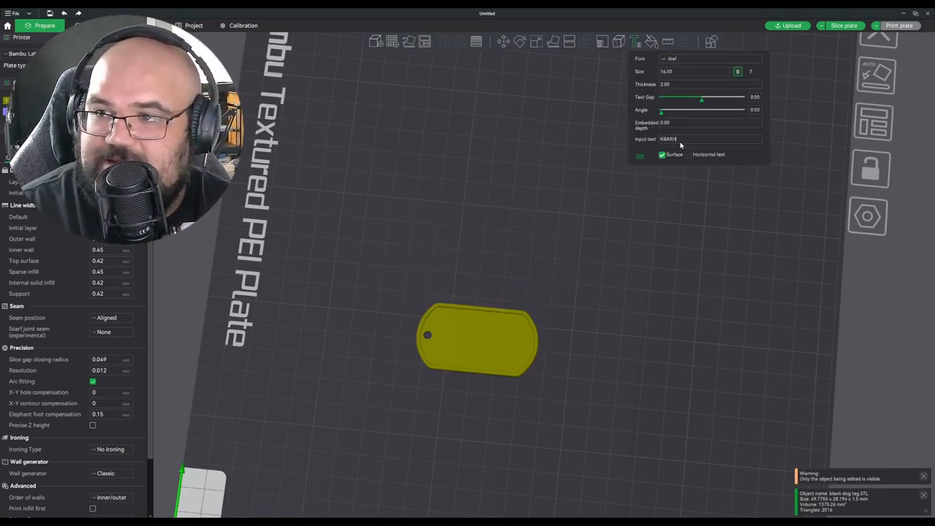
click(709, 58)
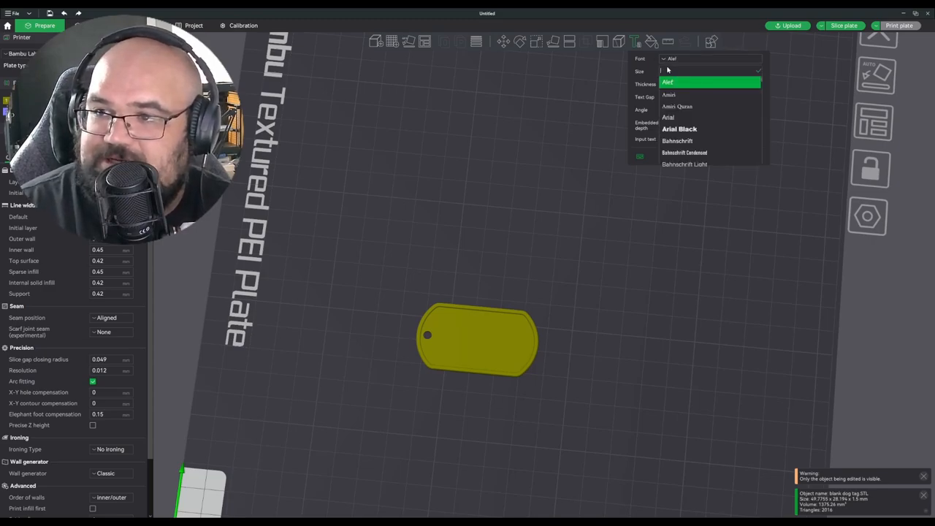
text(c)
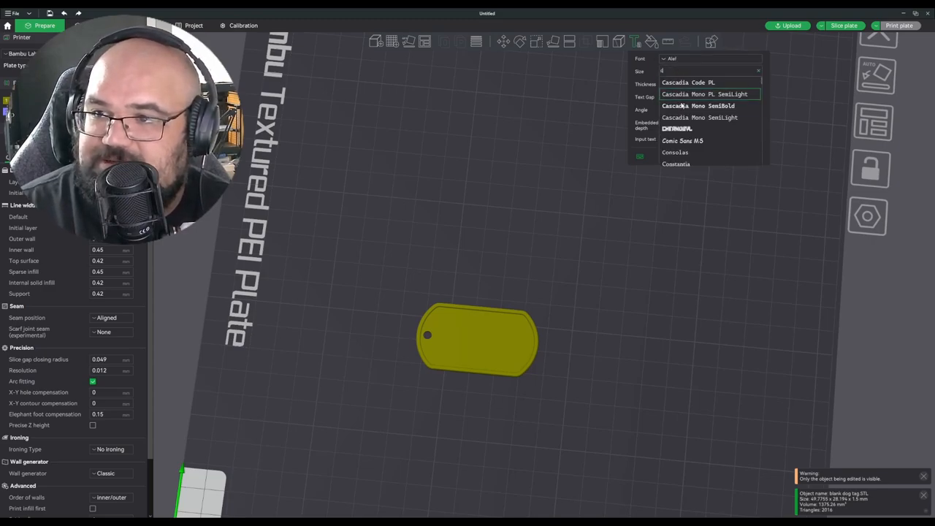
click(678, 129)
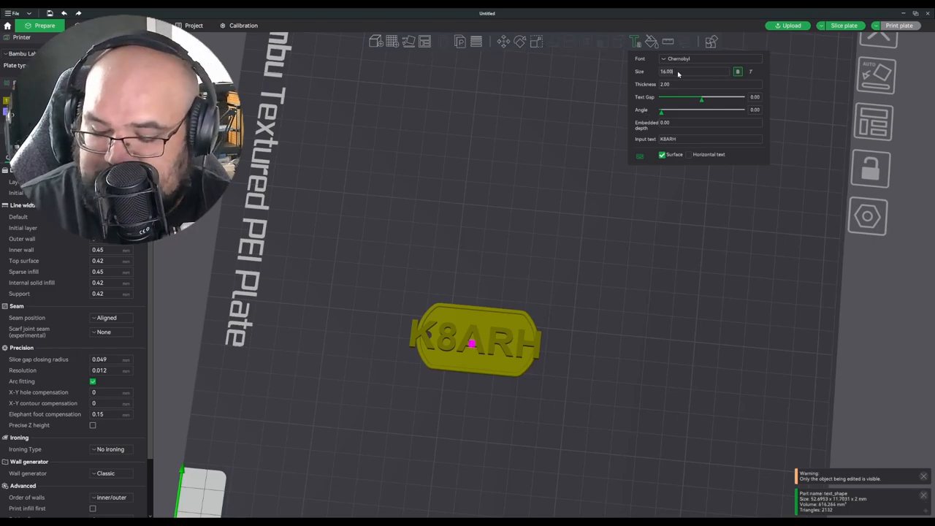
text(11)
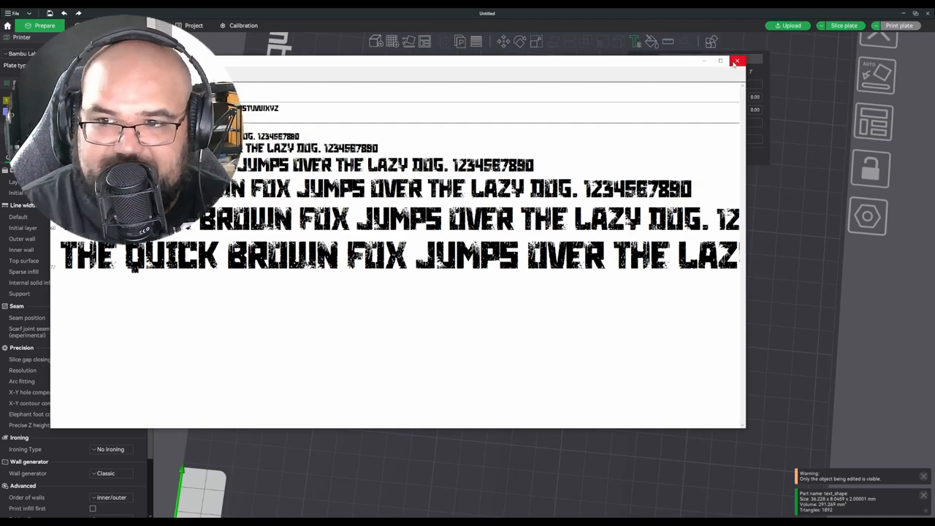
Paste Chernobyl.ttf into the folder and install it from its context menu
right_click(258, 284)
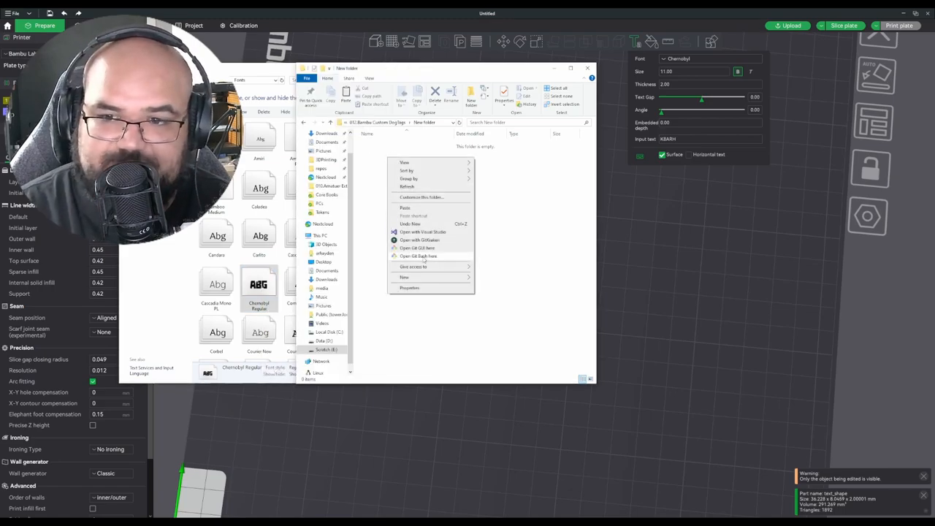
click(405, 208)
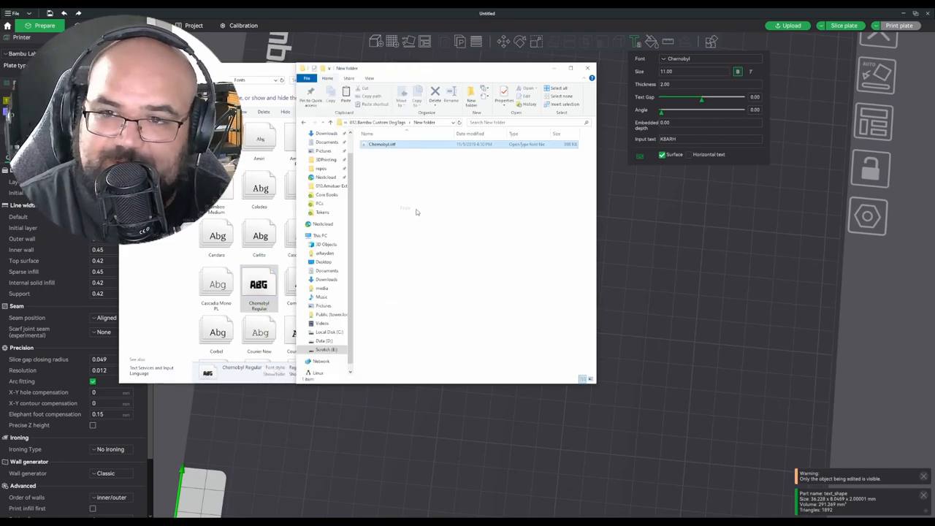
click(381, 145)
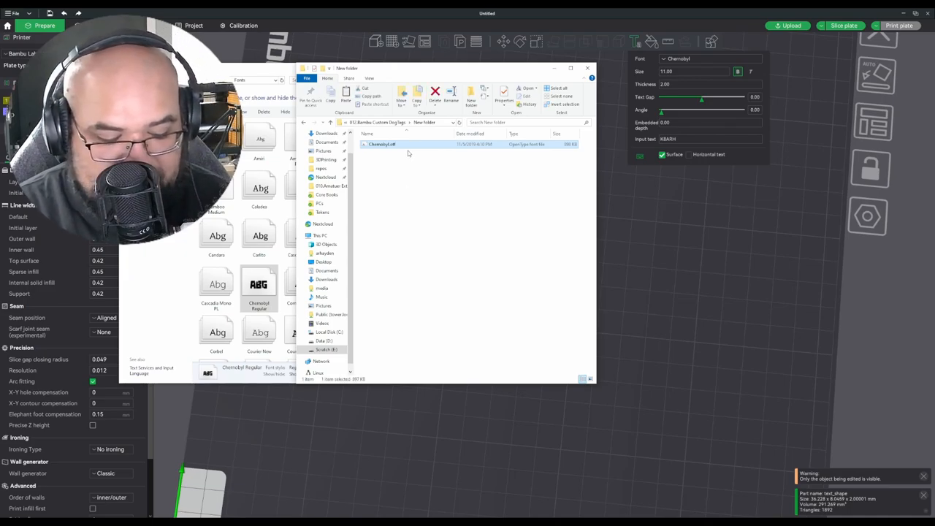
right_click(380, 144)
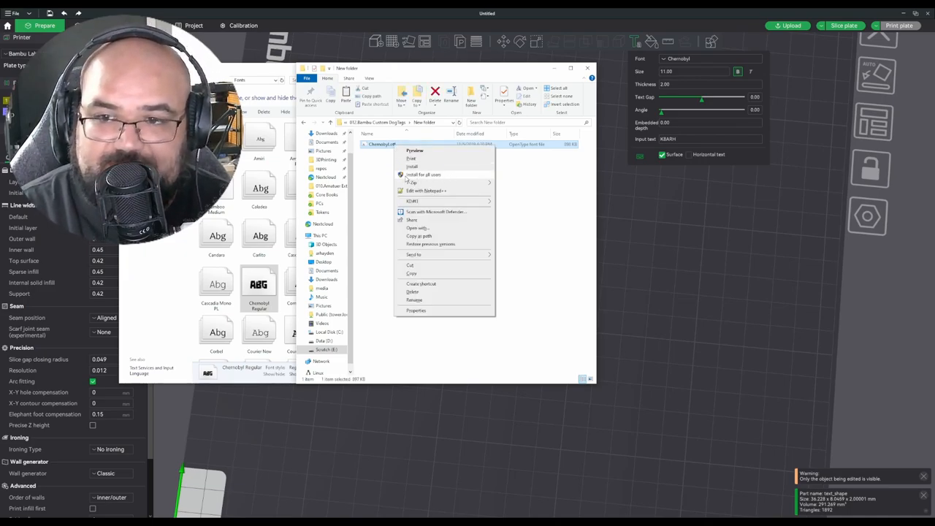
click(412, 166)
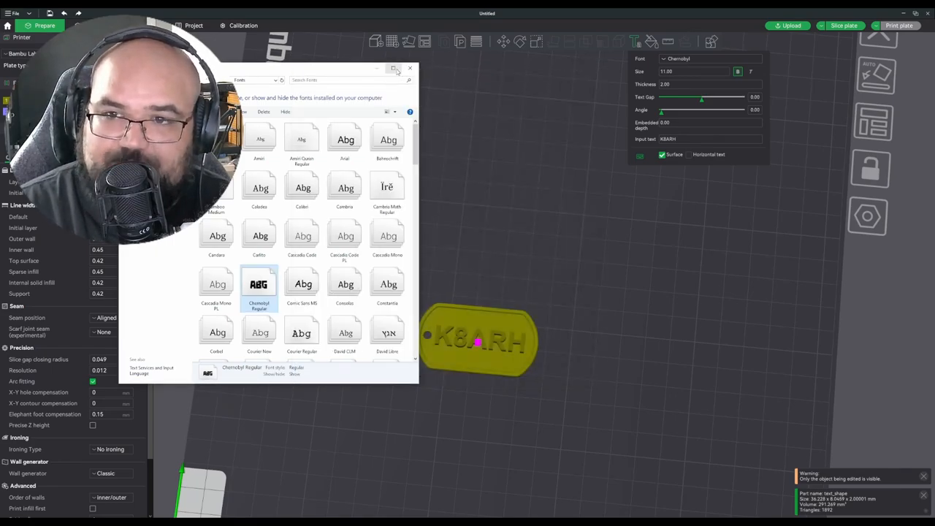
Close the Fonts window and set the tag text to the installed Chernobyl font at size 11
click(409, 68)
text(cher)
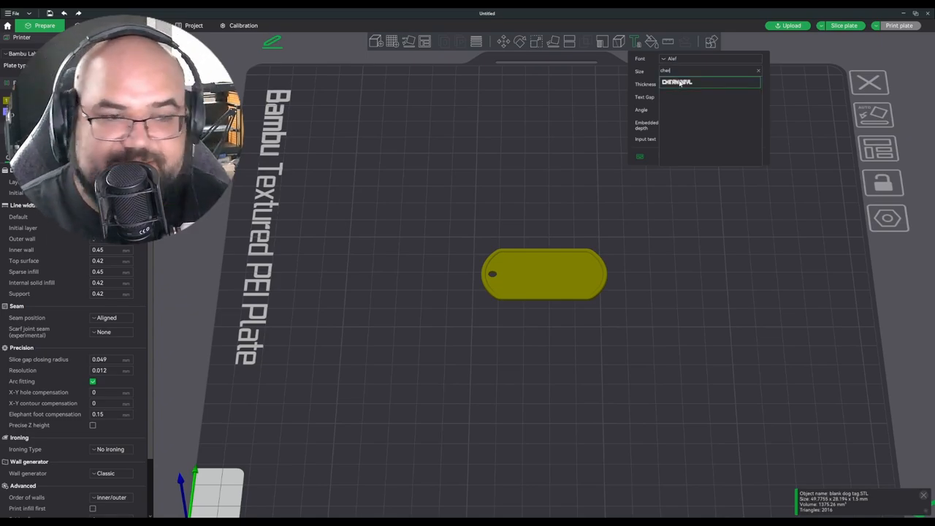
click(677, 82)
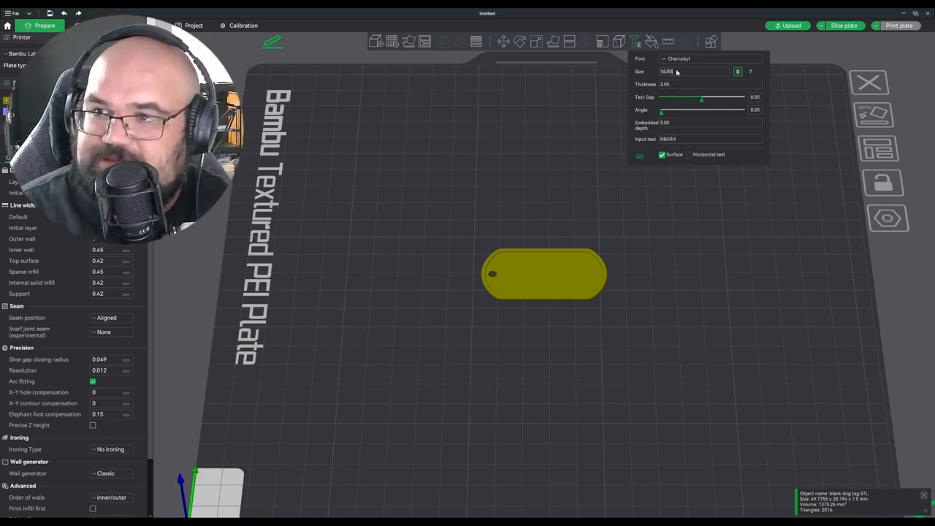
text(11)
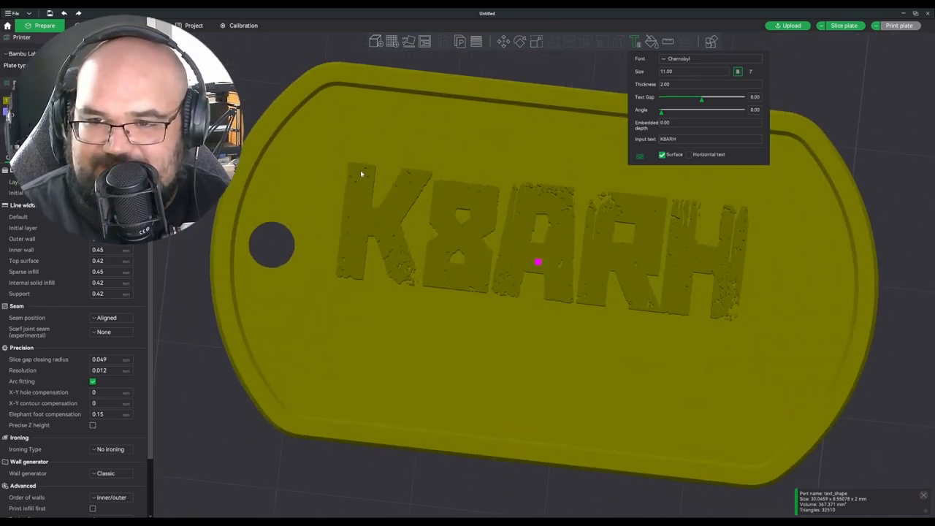
mouse_move(851, 368)
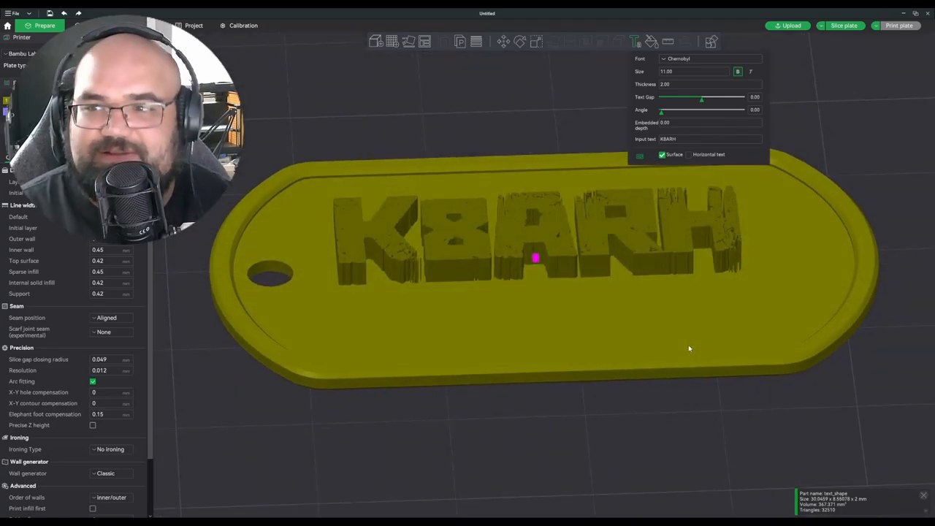
mouse_move(394, 275)
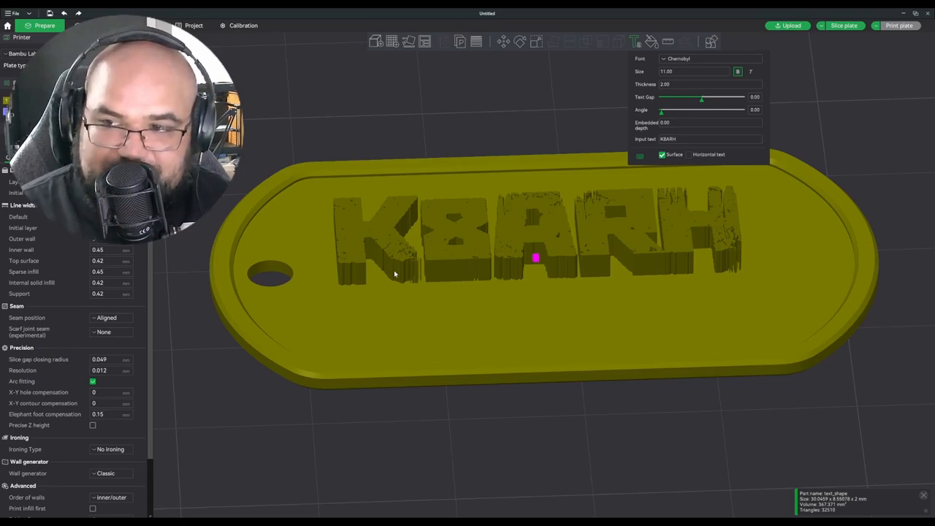
mouse_move(740, 168)
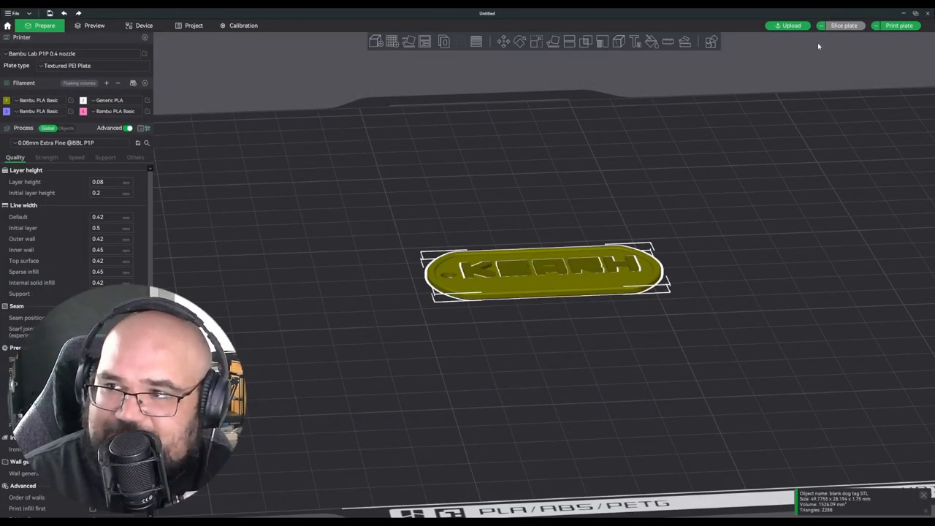
Slice the K8ARH tag, review time and filament estimates, and return to Prepare
click(94, 26)
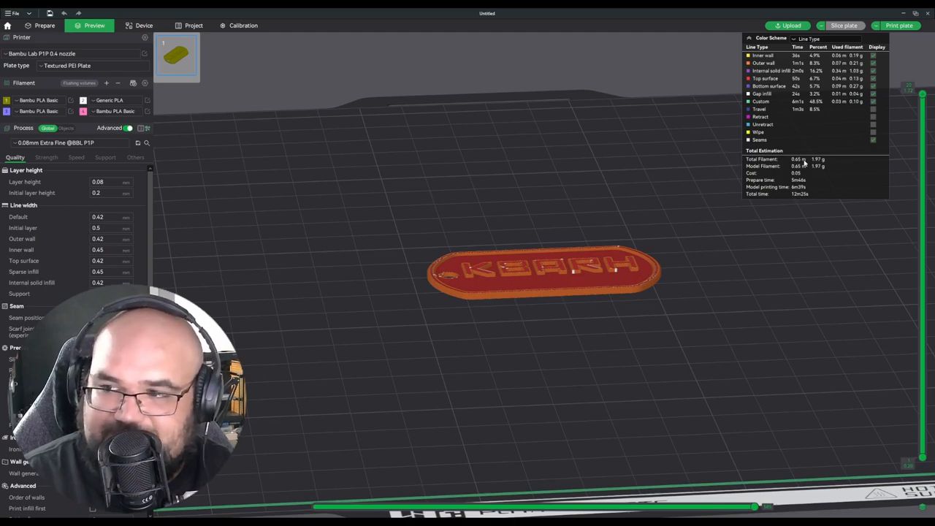
mouse_move(586, 163)
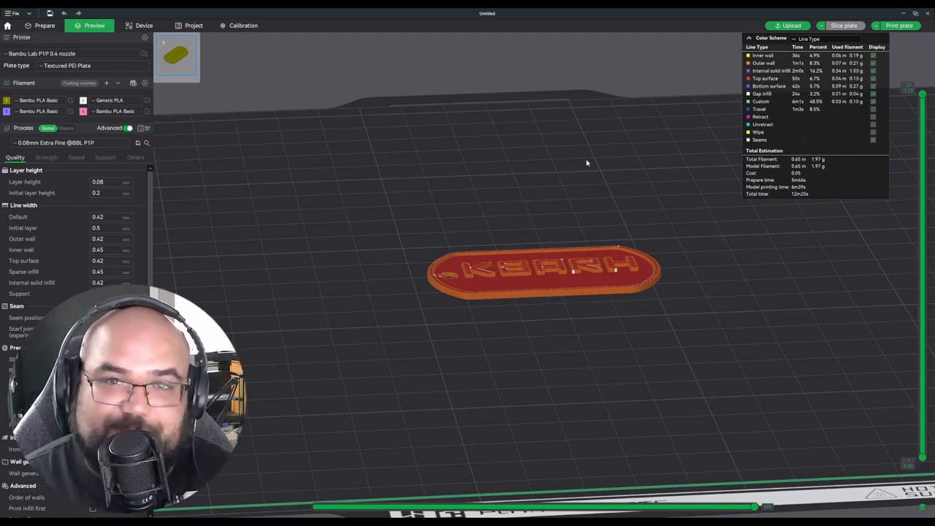
click(44, 26)
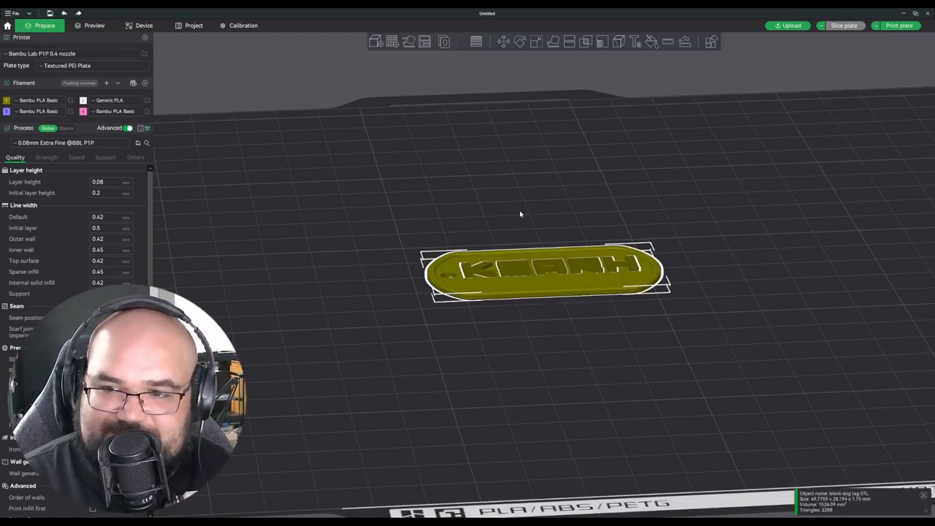
Fill the bed with dog tag copies from the context menu and slice the full plate
right_click(520, 275)
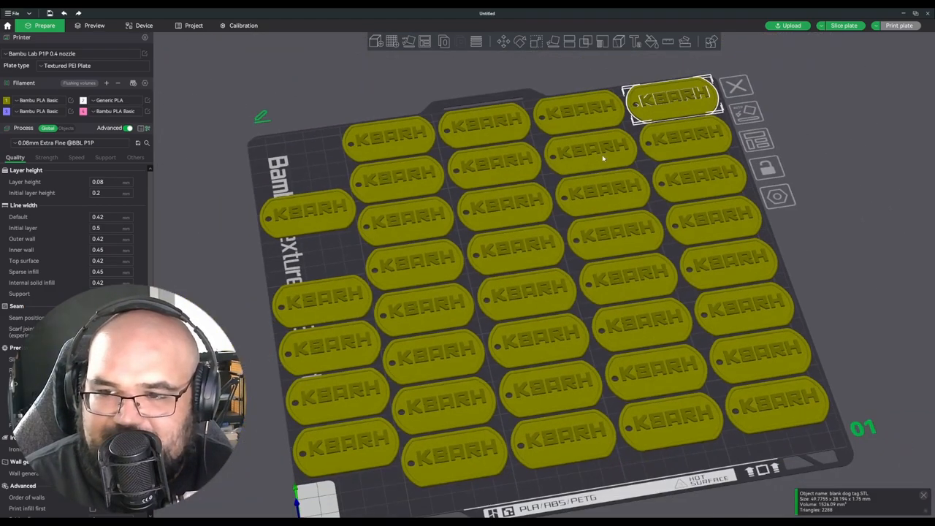
click(93, 27)
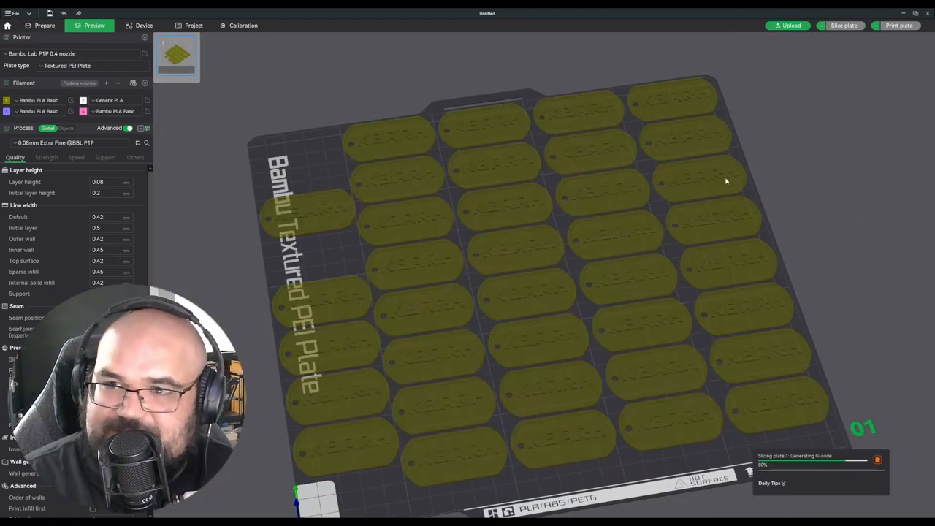